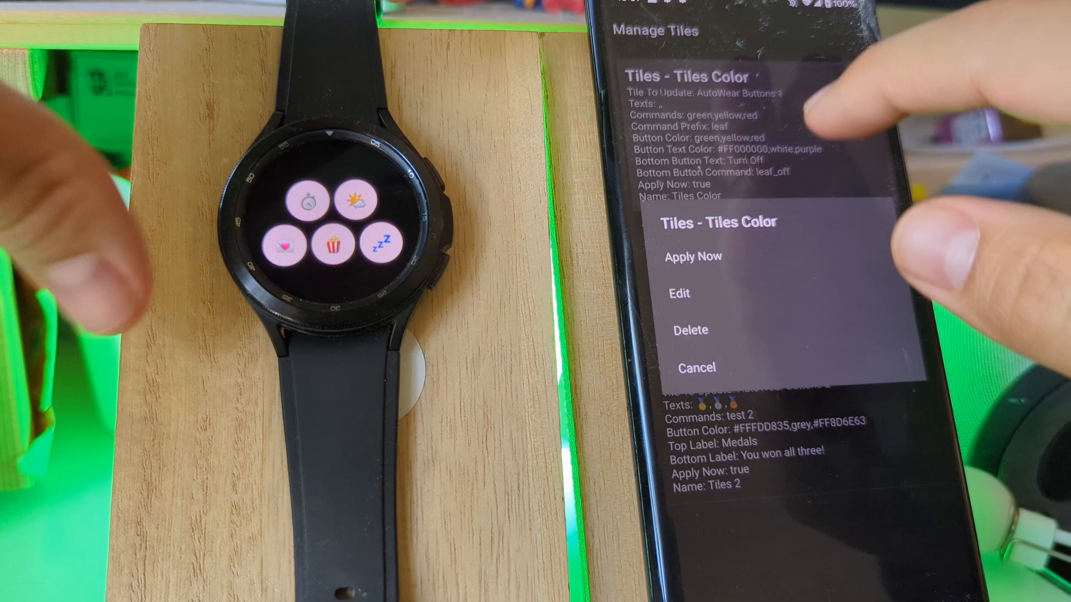
- Apply the Tiles Color preset, then Tiles Icons, and confirm the Success dialog
left_click(693, 257)
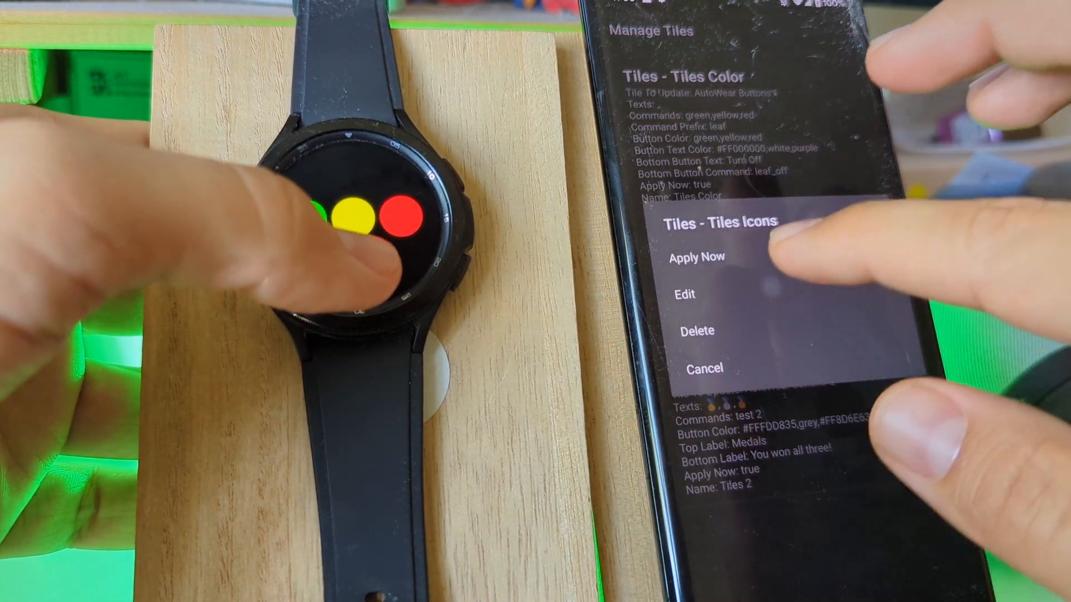
left_click(696, 257)
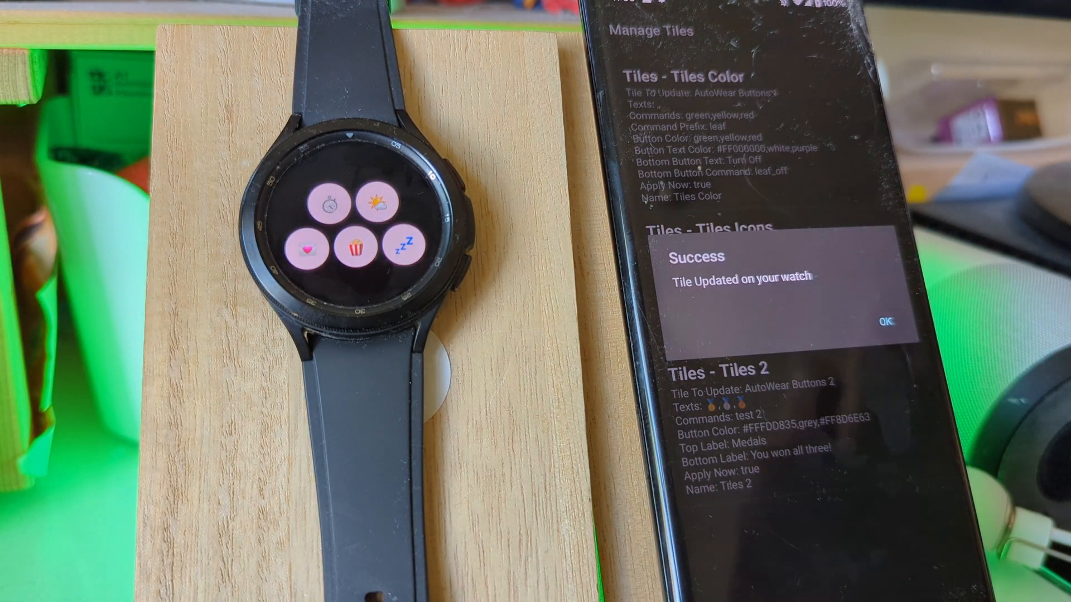
left_click(884, 320)
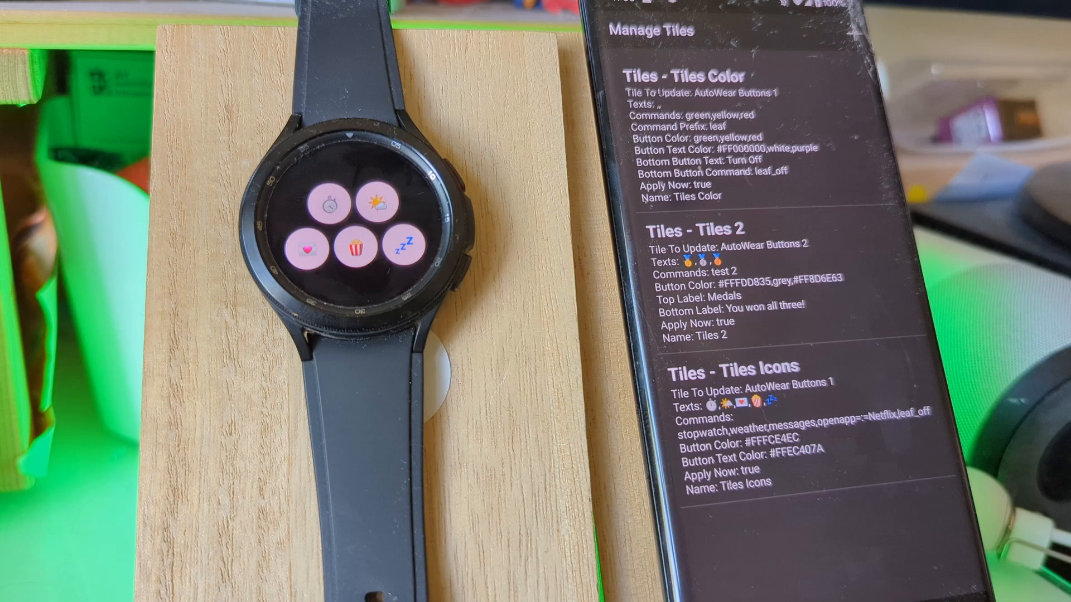